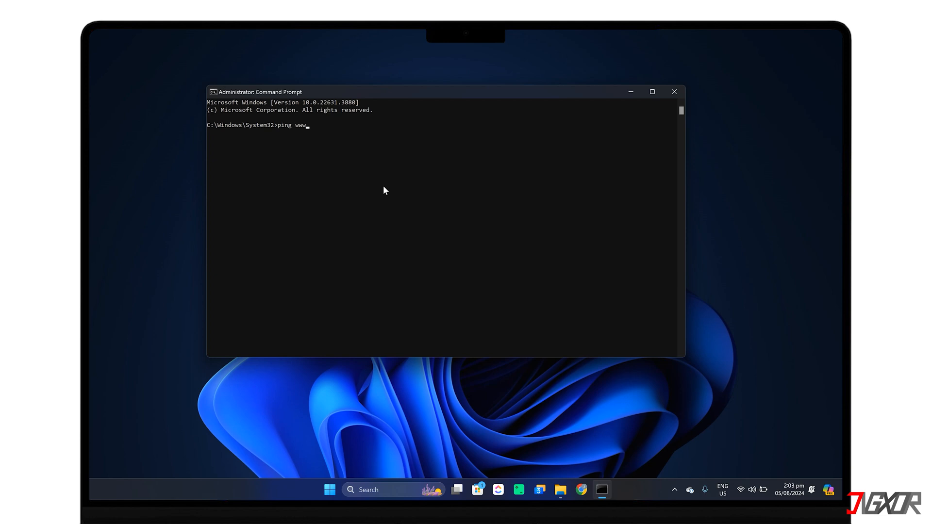
Close the Command Prompt windows previewing the ping and drive-change commands
type("google.")
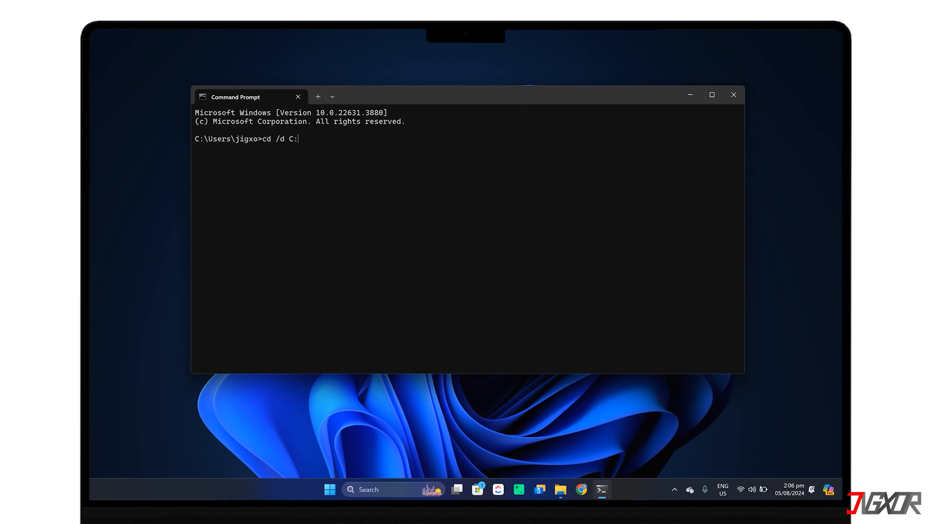
left_click(732, 95)
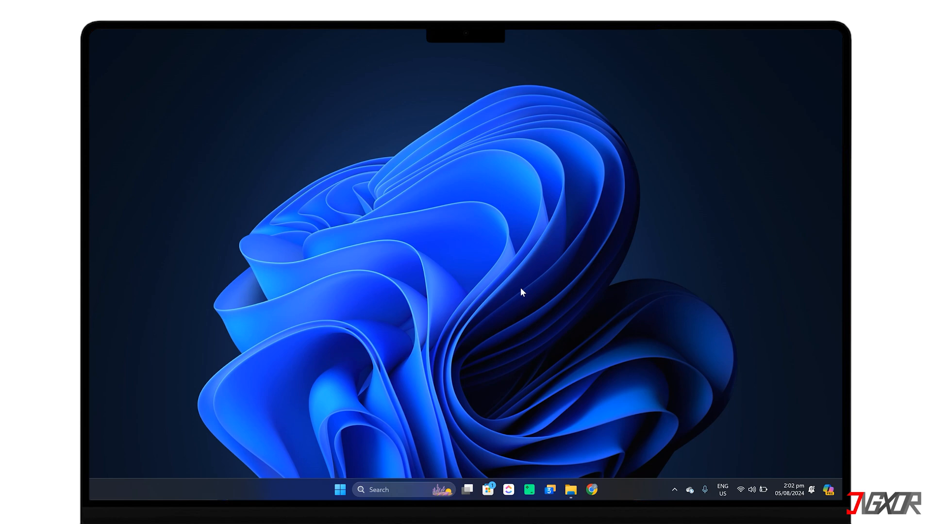
Search Start for 'command' and launch Command Prompt as administrator
left_click(340, 489)
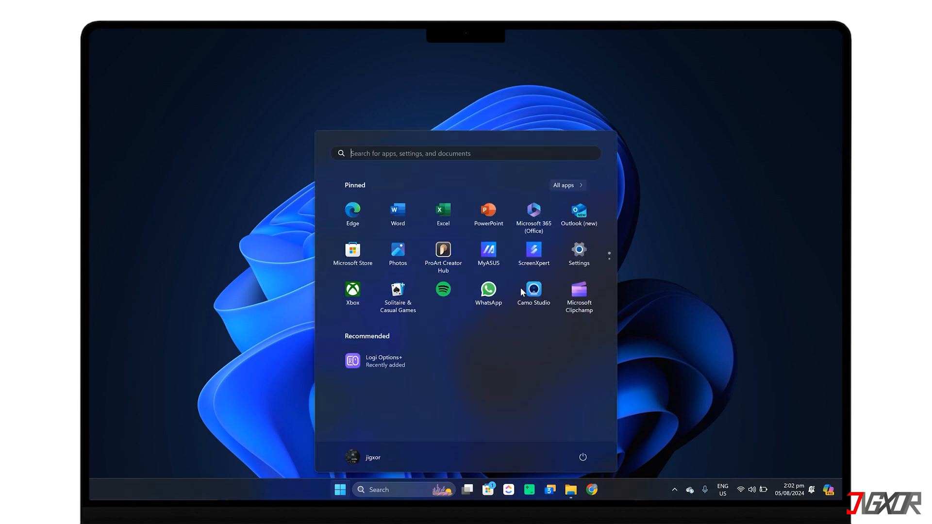
type("commma")
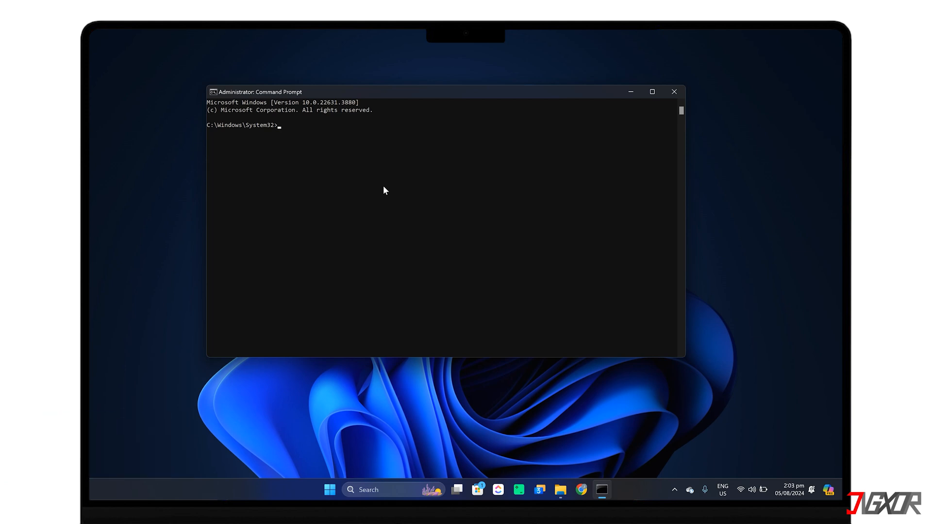
type("ping www")
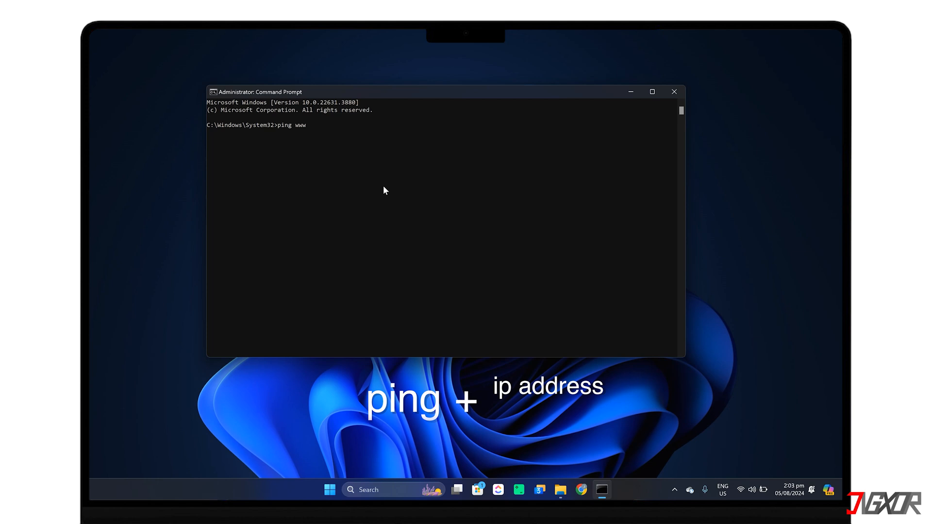
type(".google.")
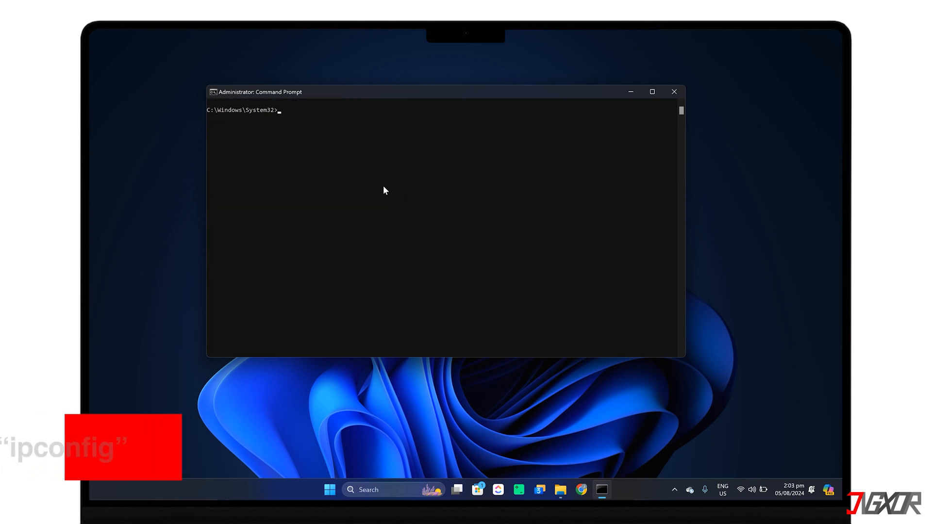
Run ipconfig and ipconfig /displaydns, then flush the DNS cache with ipconfig /flushdns
type("ipconfig")
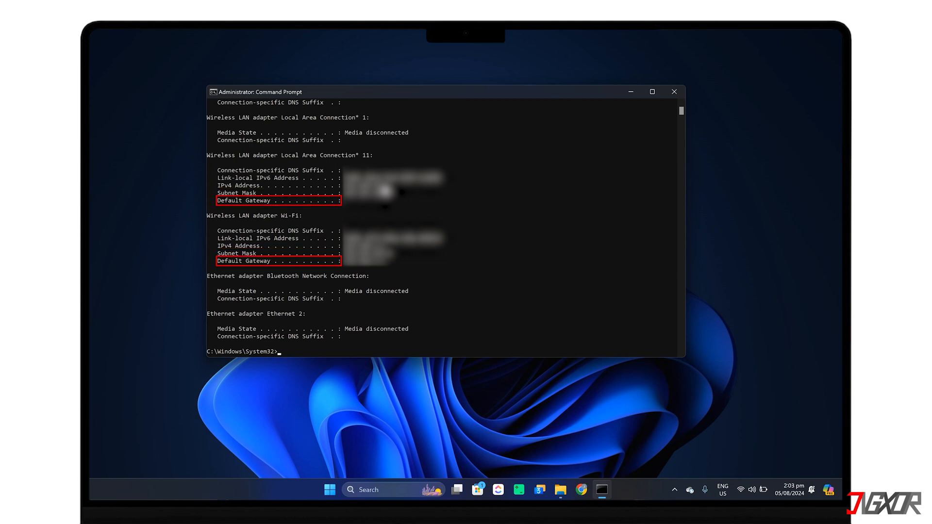
type("ipconfig")
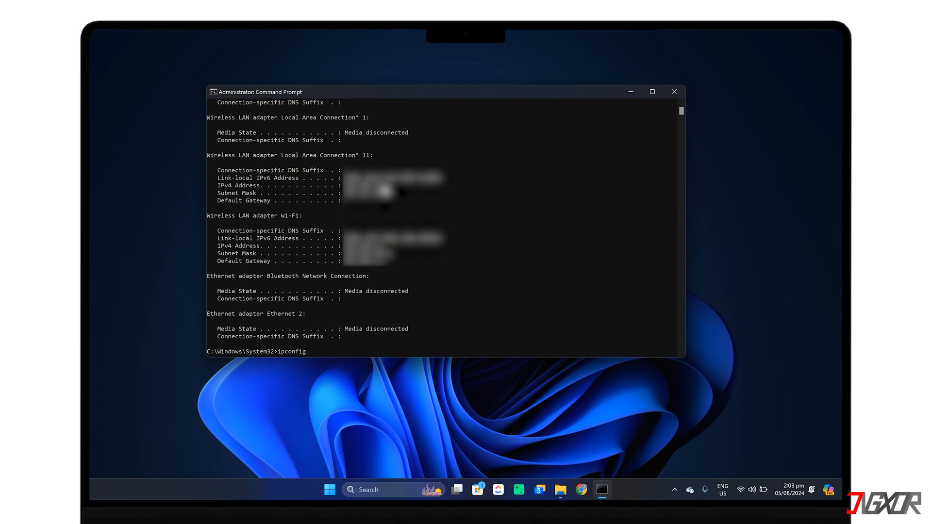
type("/displ")
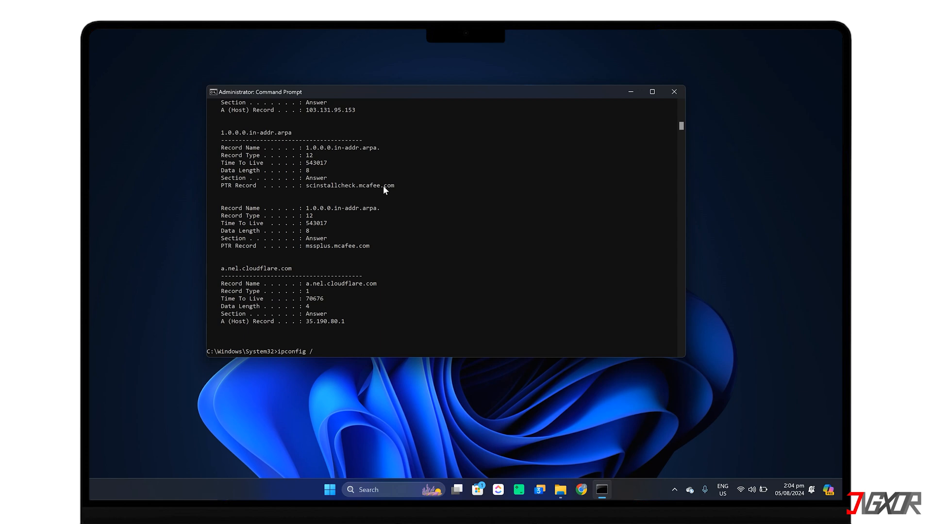
type("flushdns")
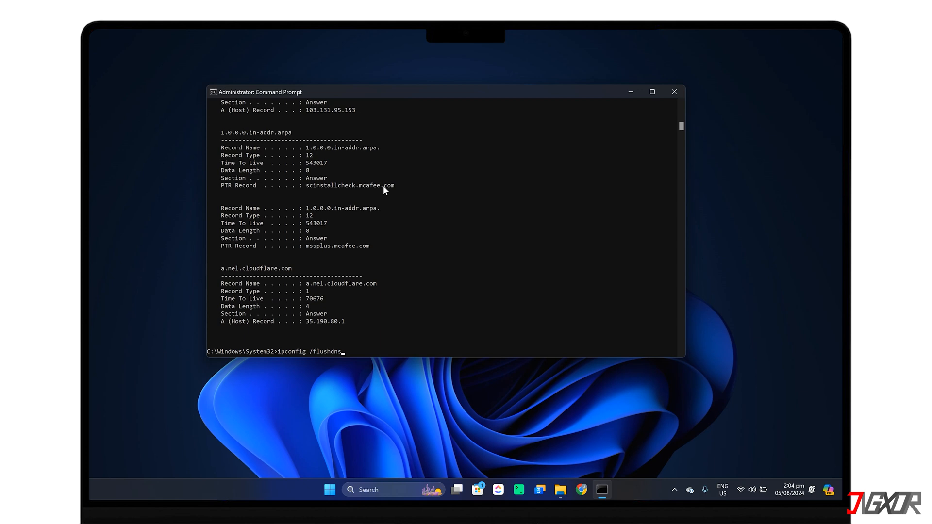
key("Backspace")
type("dir")
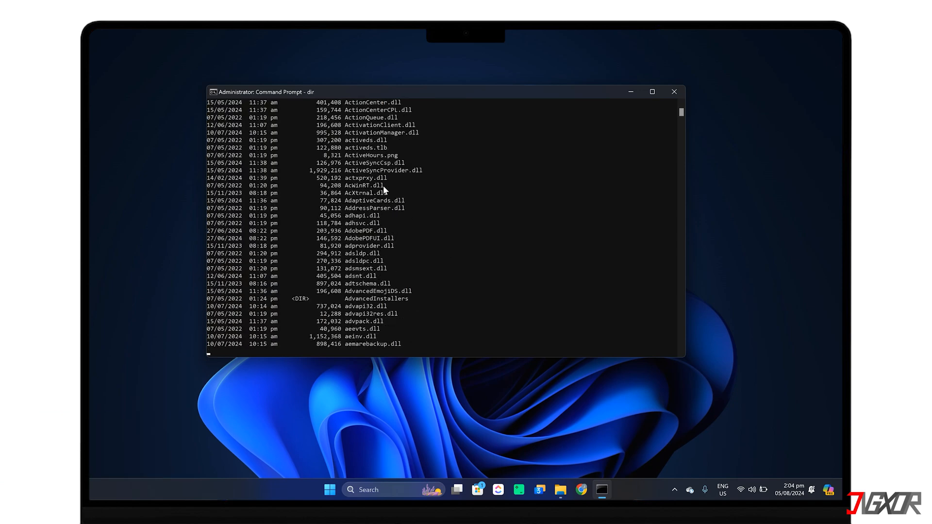
Scroll through the System32 dir output before moving to a fresh user-folder prompt
scroll("down", 3)
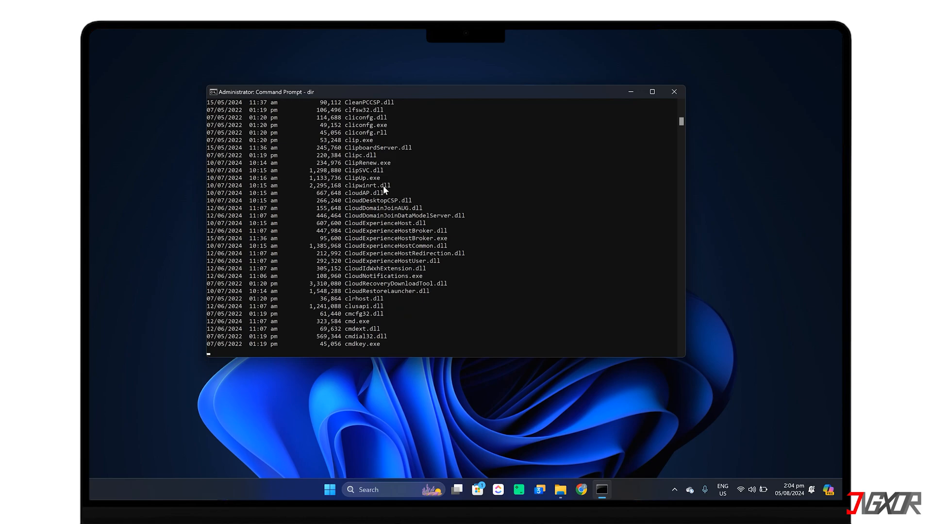
scroll("down", 3)
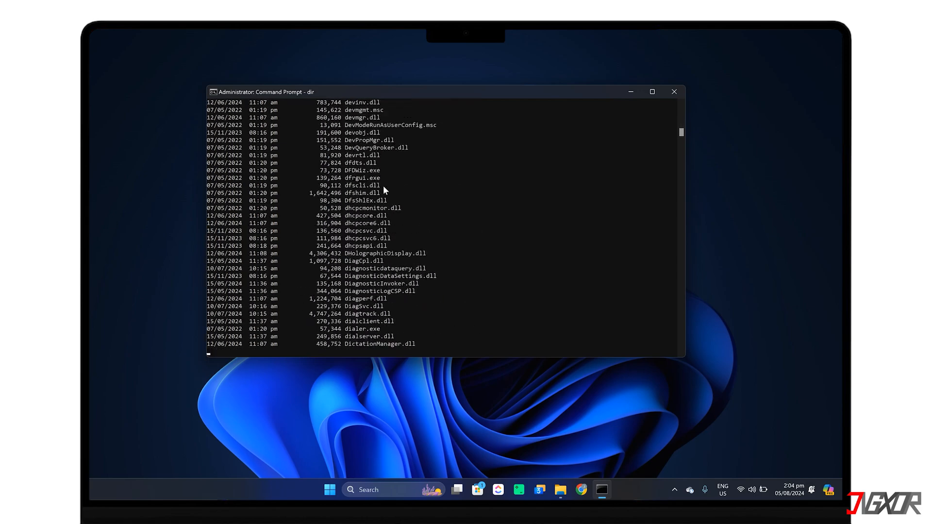
scroll("down", 3)
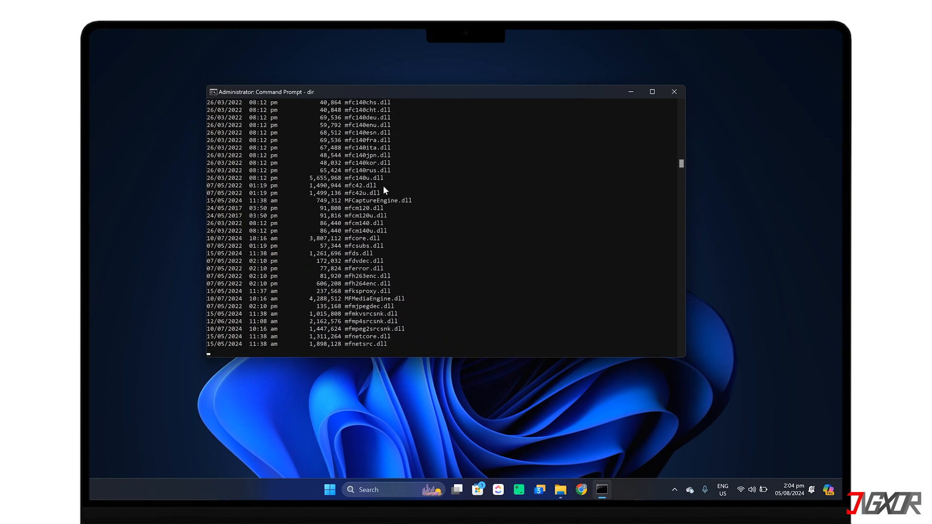
scroll("down", 3)
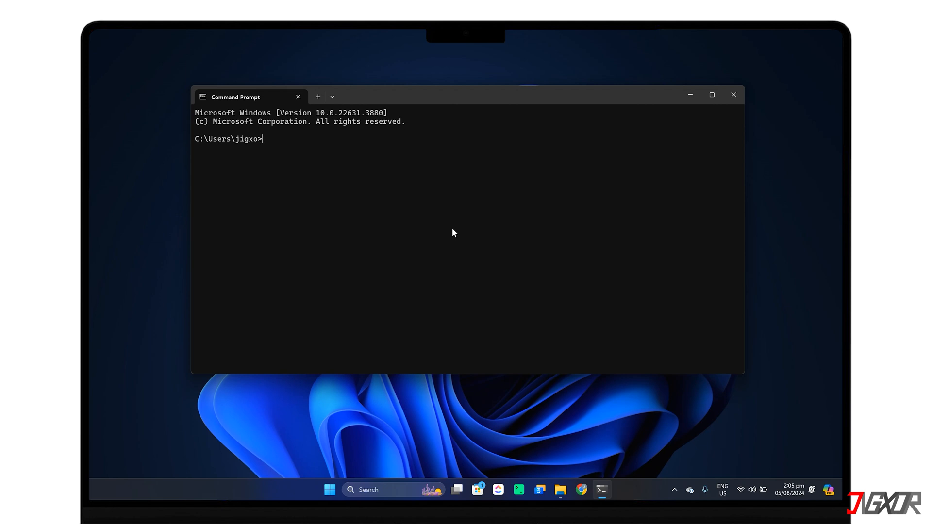
List the home folder, enter Documents/Jigxor/Files, then go back up to Jigxor
type("cd /d C:")
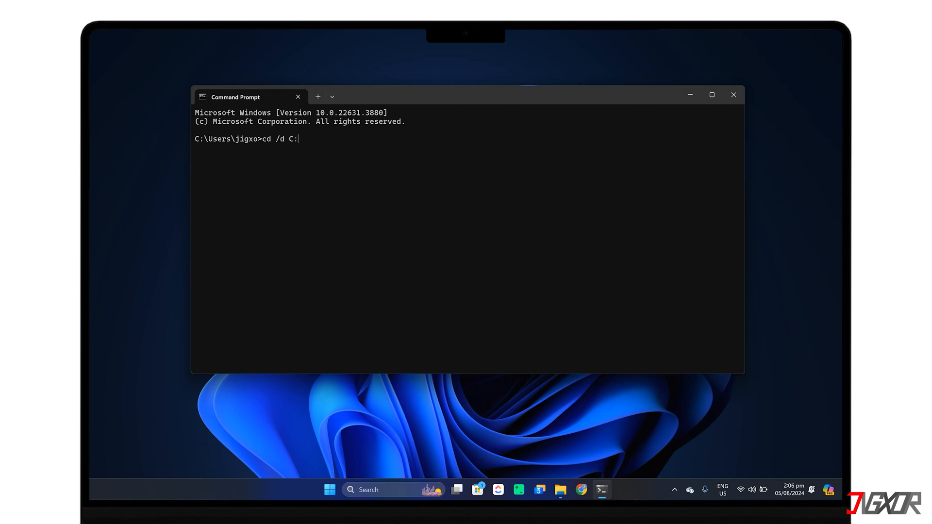
type("di")
type("cd")
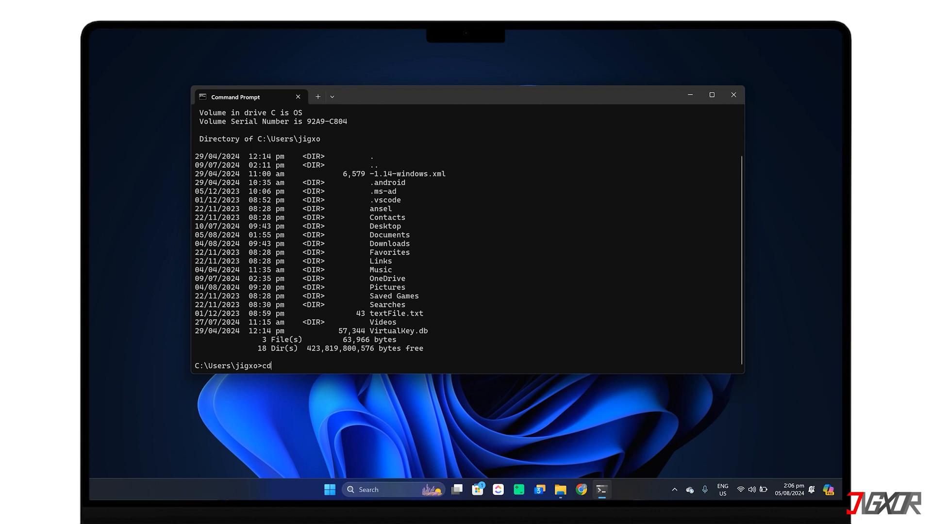
type("Documen")
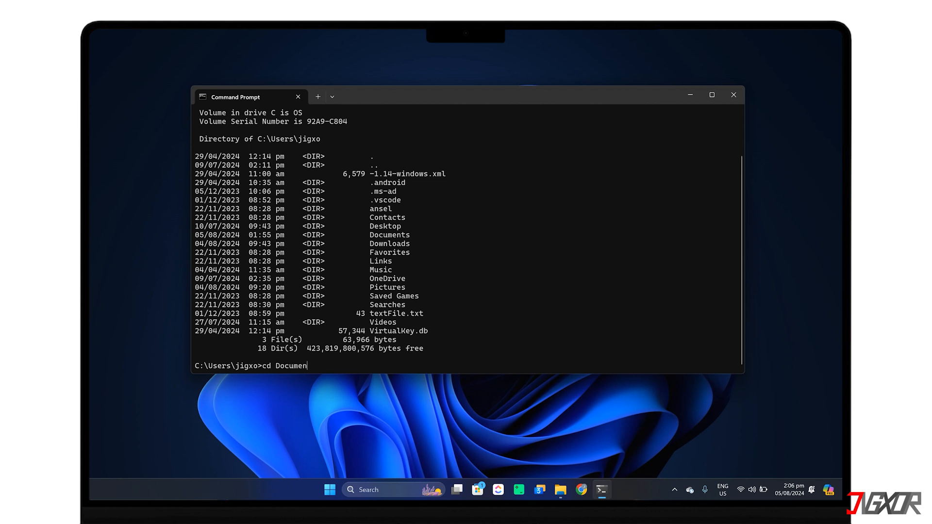
type("ts")
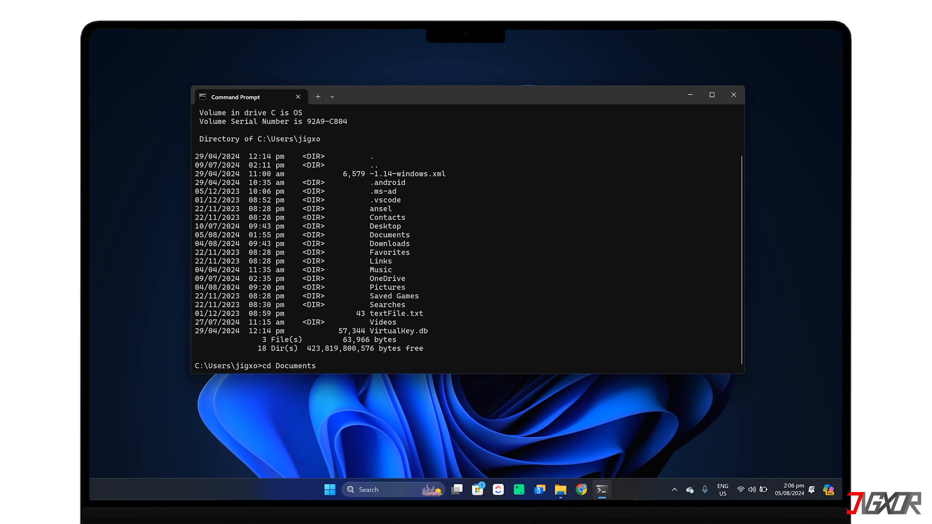
type("/Jigxor")
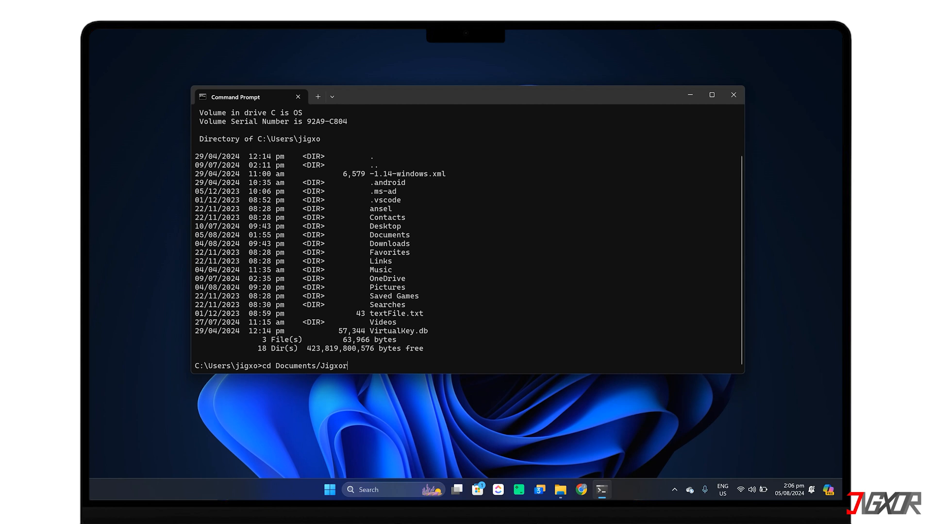
type("/Files")
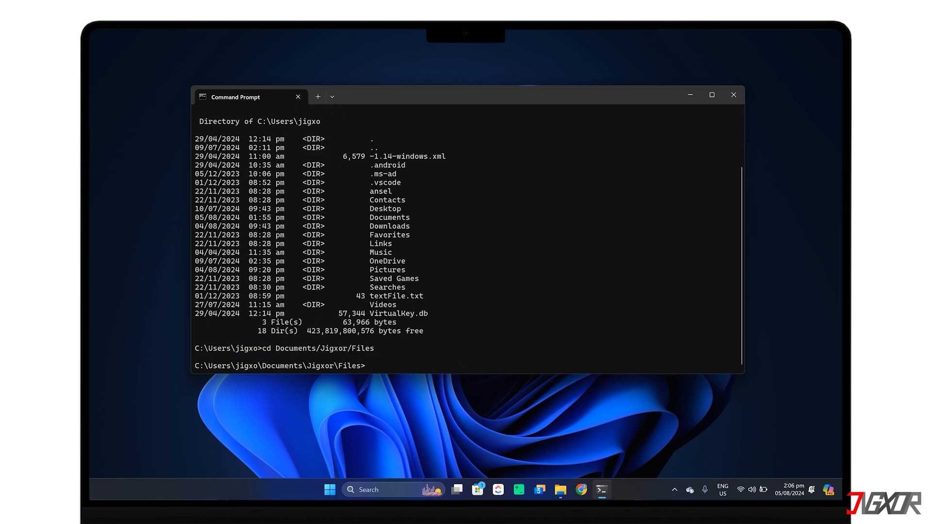
type("cd ..")
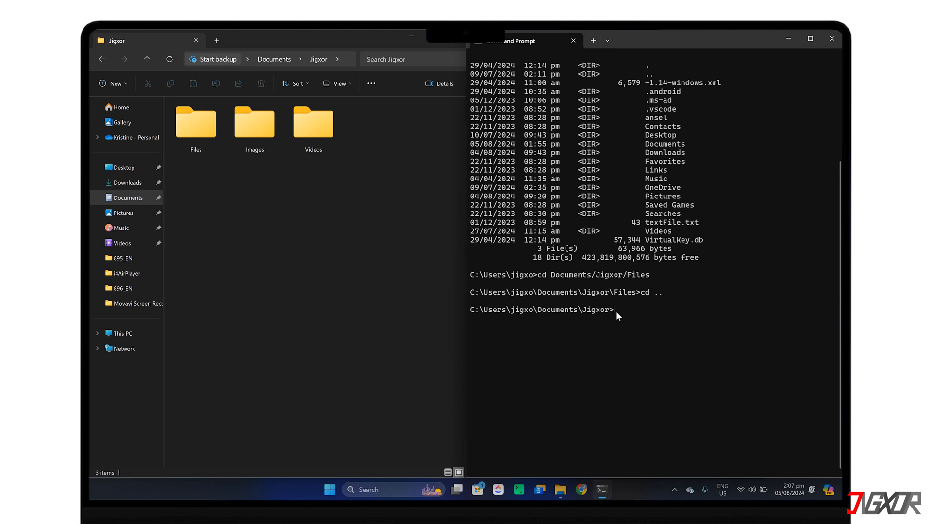
Create the Collection folder, check it with dir, then make Collection\Reports
type("mkdir")
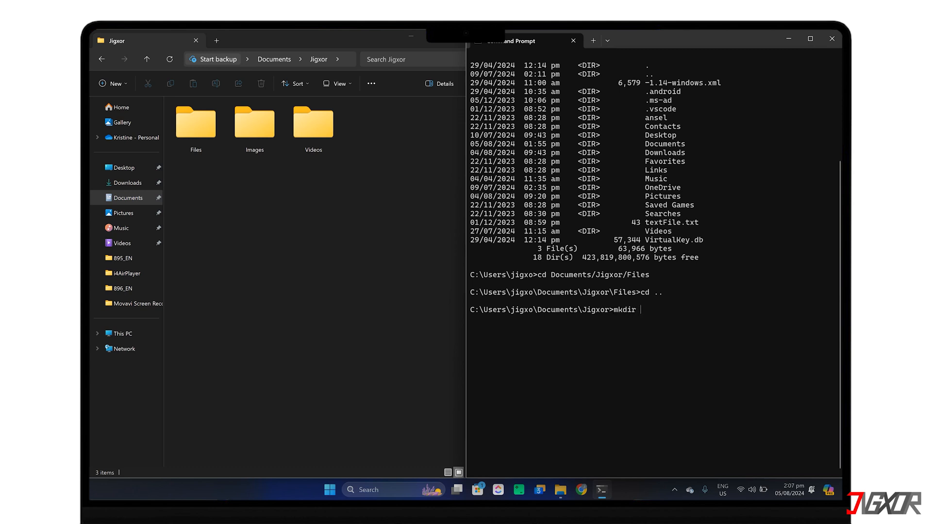
type("Collection")
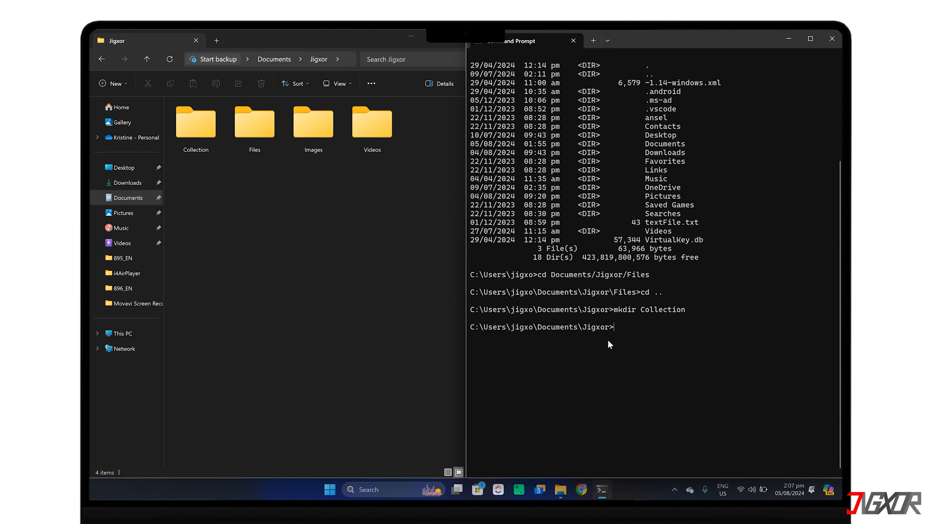
type("dir")
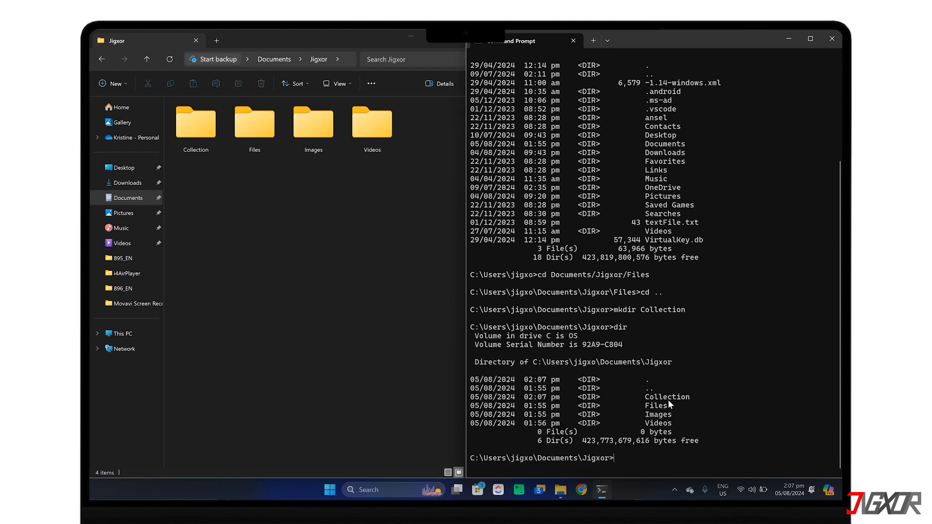
mouse_move(629, 465)
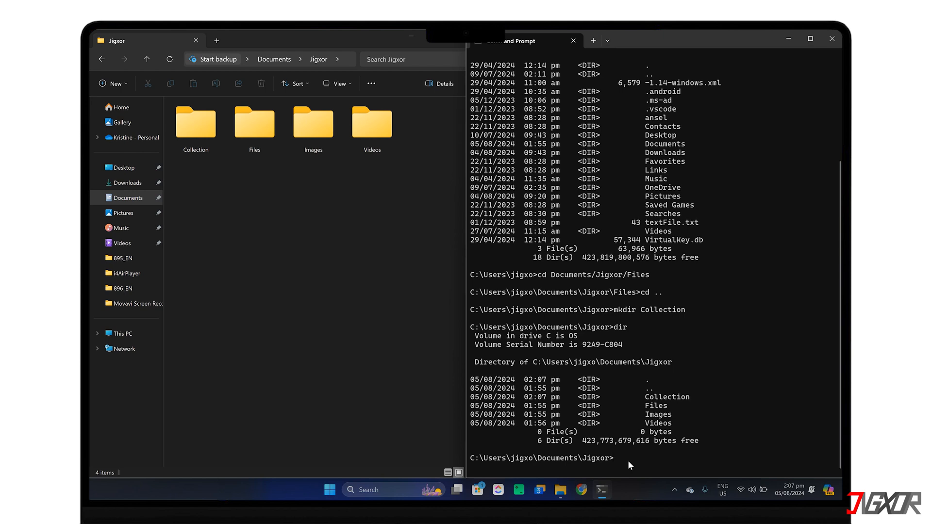
type("mkdir")
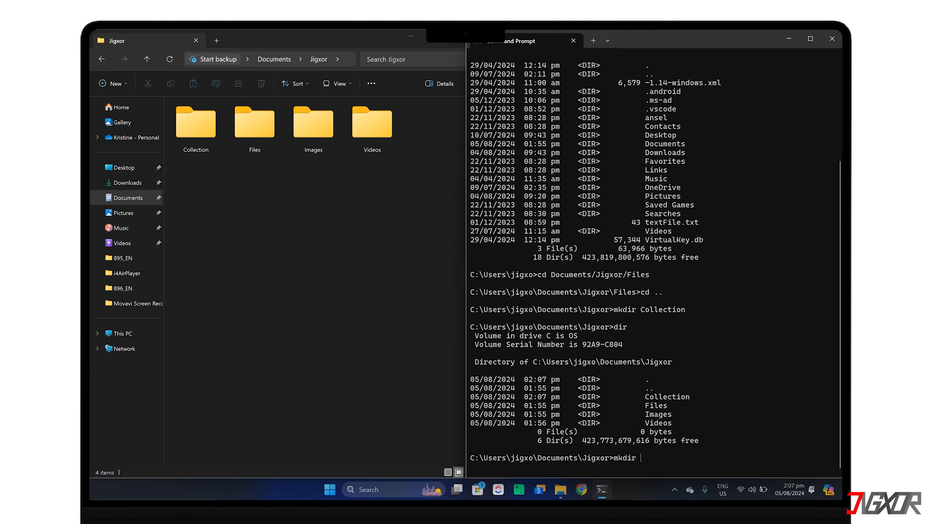
type("Collection\\Reports")
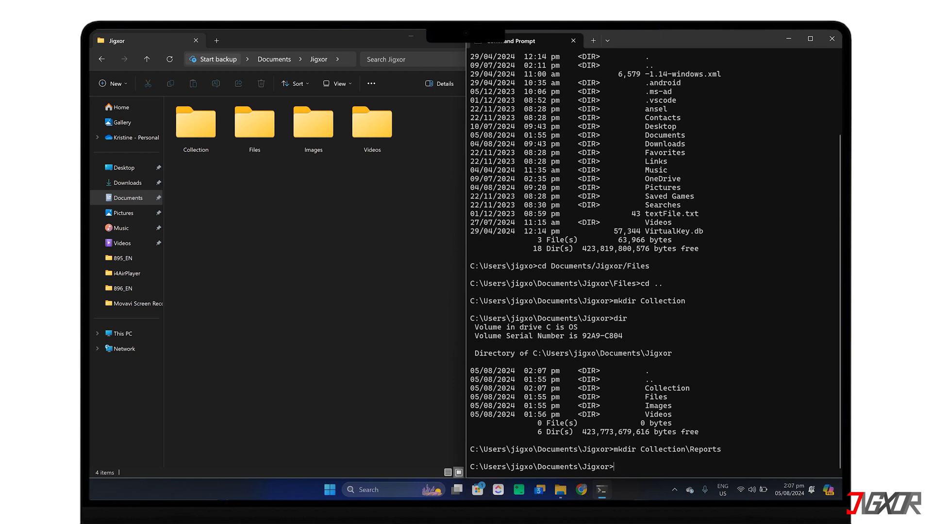
double_click(195, 121)
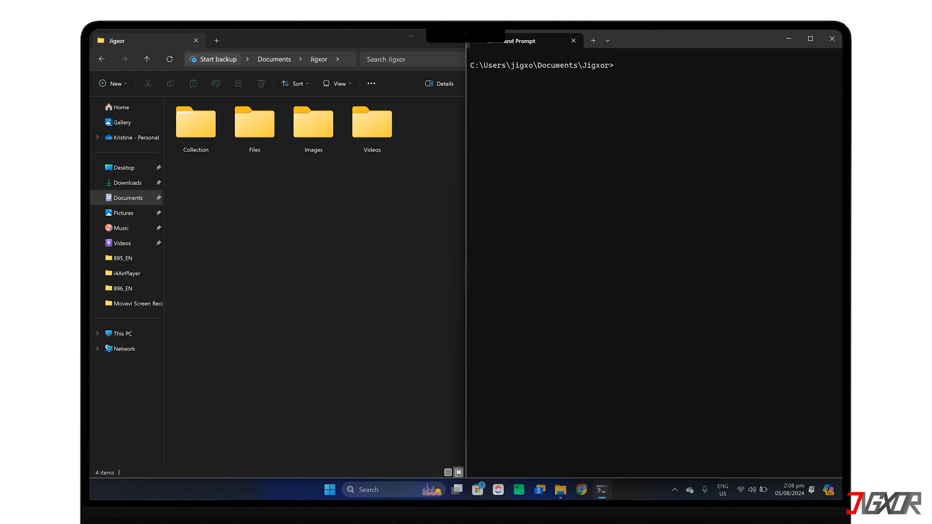
Hide Collection with attrib +h +s, check File Explorer, then run attrib -h -s
type("attrib +h +s")
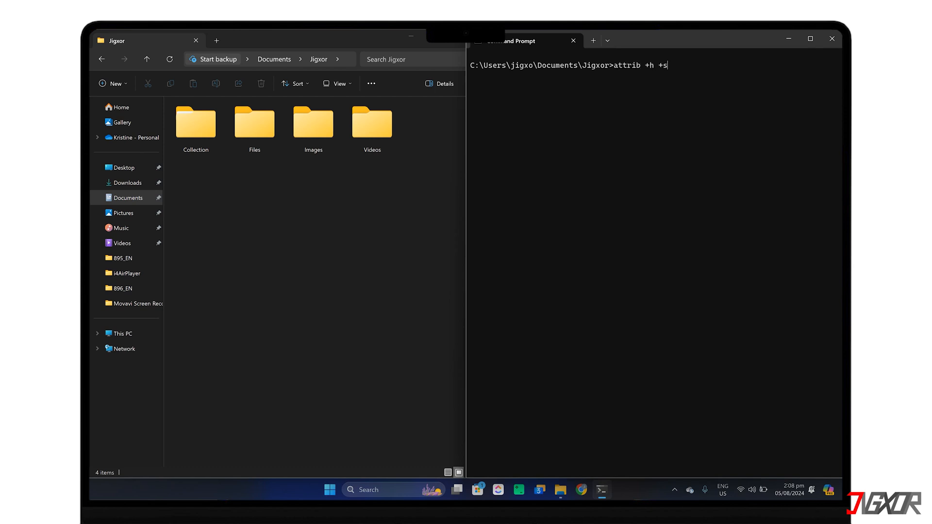
type("Collection")
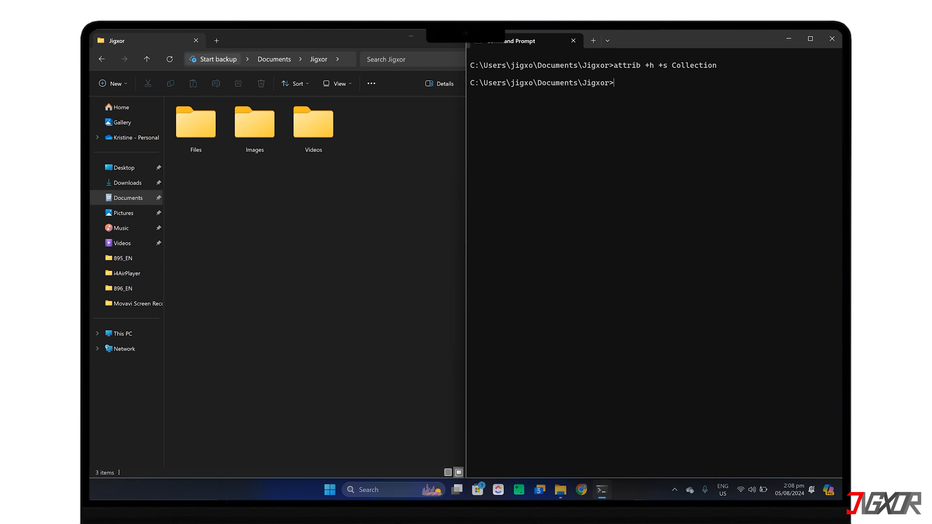
mouse_move(280, 291)
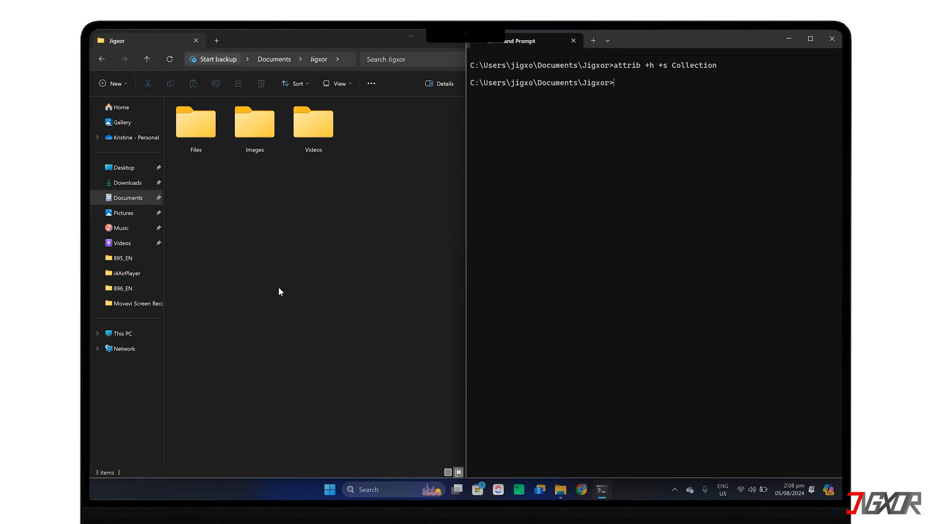
mouse_move(617, 161)
type("attrib -h -s Collection")
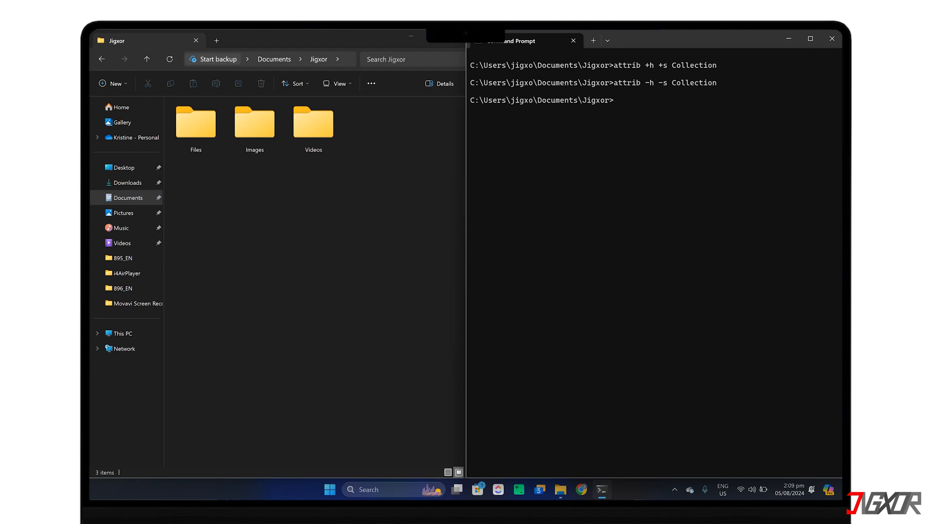
left_click(196, 40)
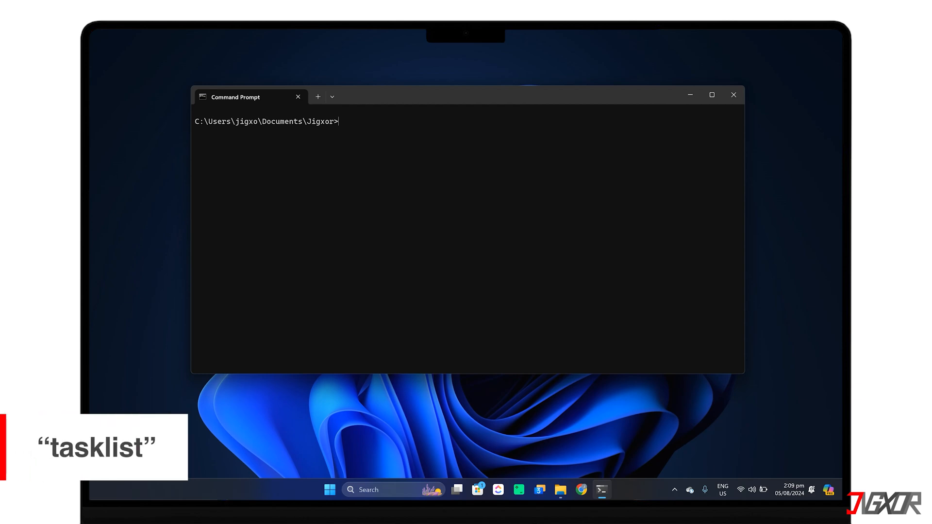
Run tasklist to show running processes with PIDs, sessions and memory usage
type("tasklist")
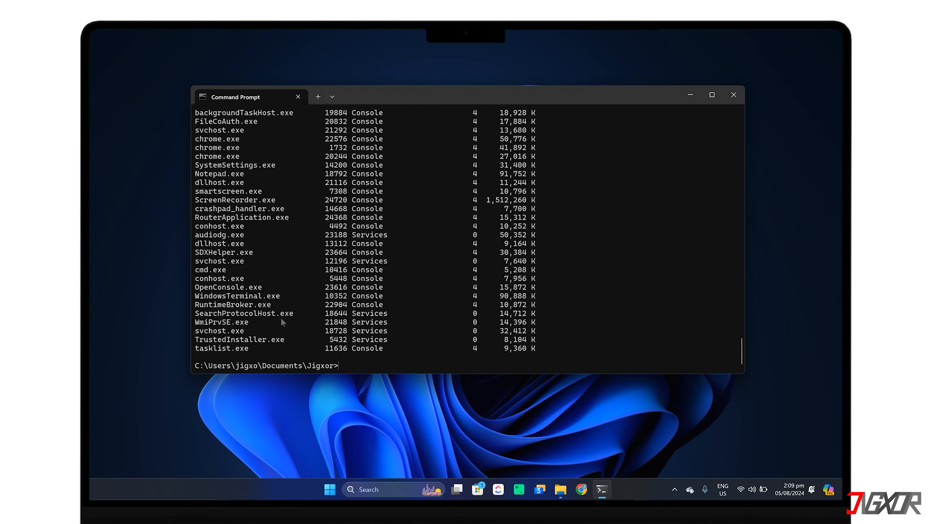
type("tasklist")
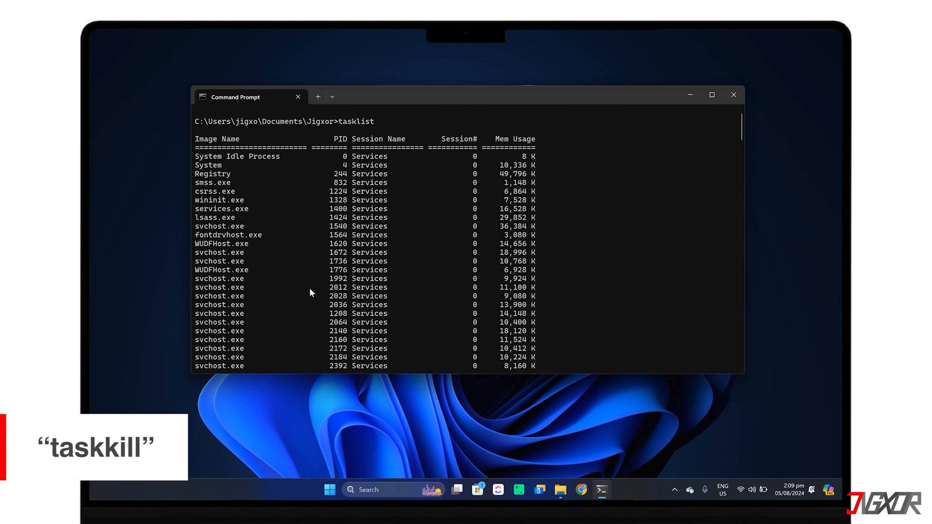
mouse_move(221, 166)
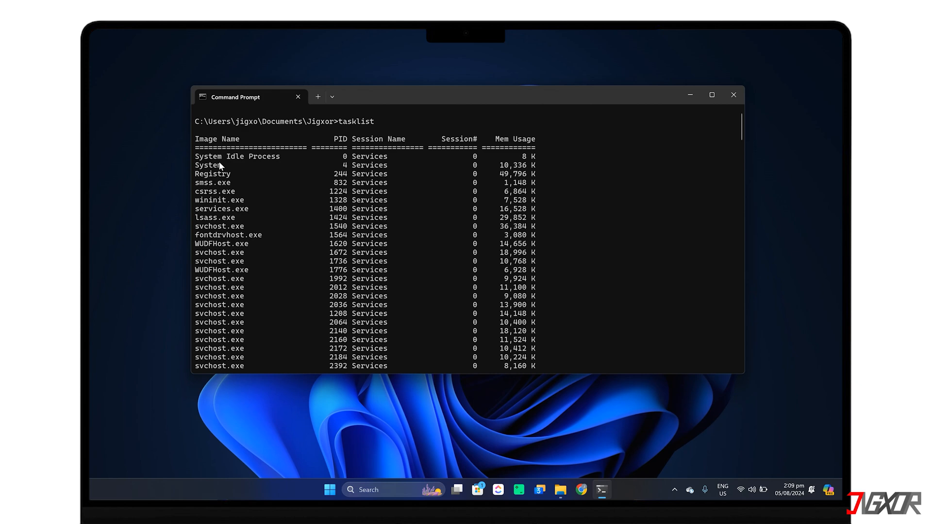
mouse_move(251, 180)
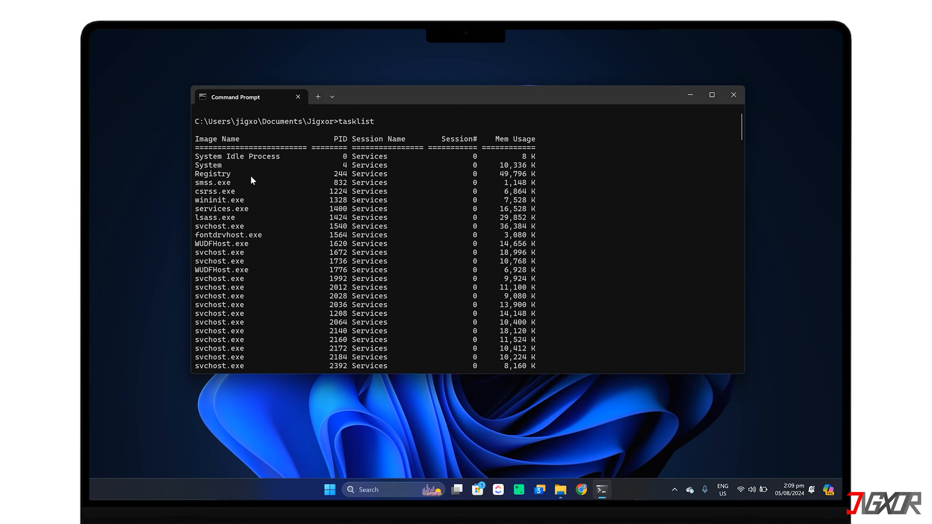
Terminate Notepad.exe with taskkill /t /pid 4264, then clear the screen
scroll("down", 3)
type("taskkill /t")
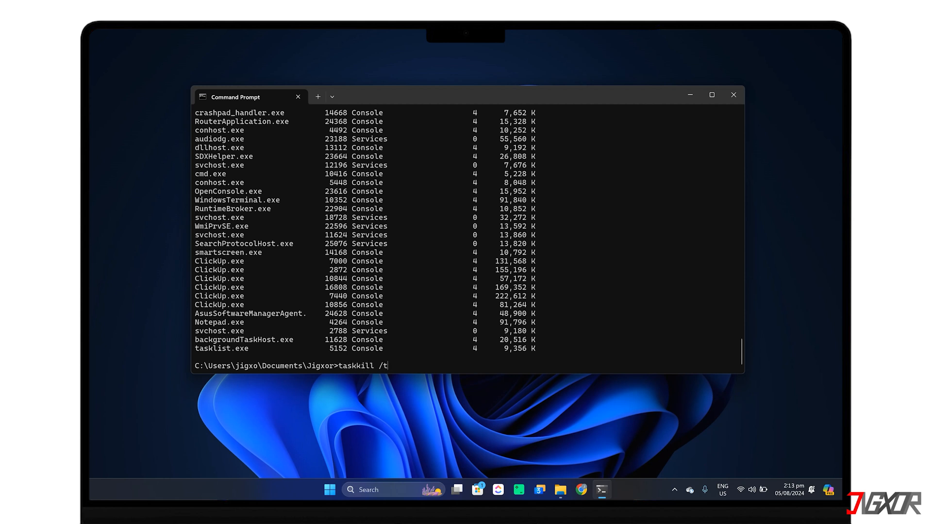
type("/pid")
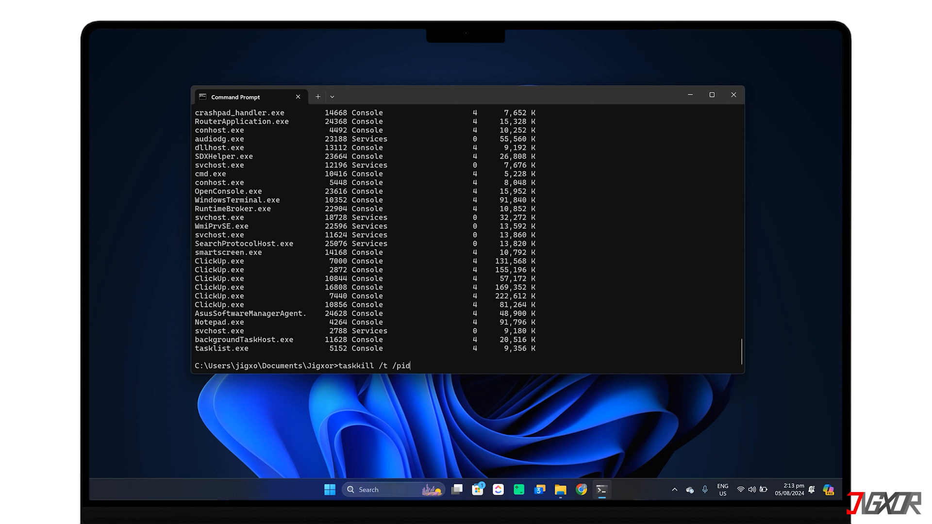
mouse_move(346, 326)
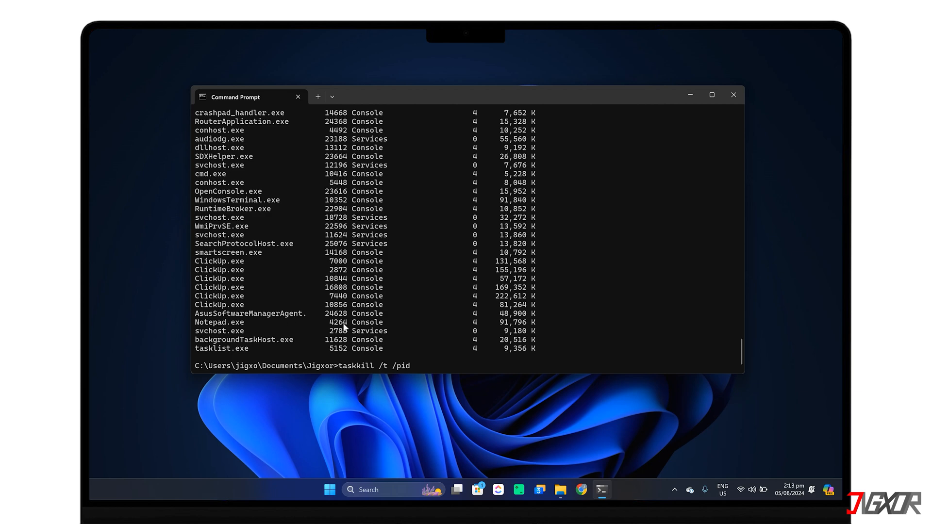
type("4264")
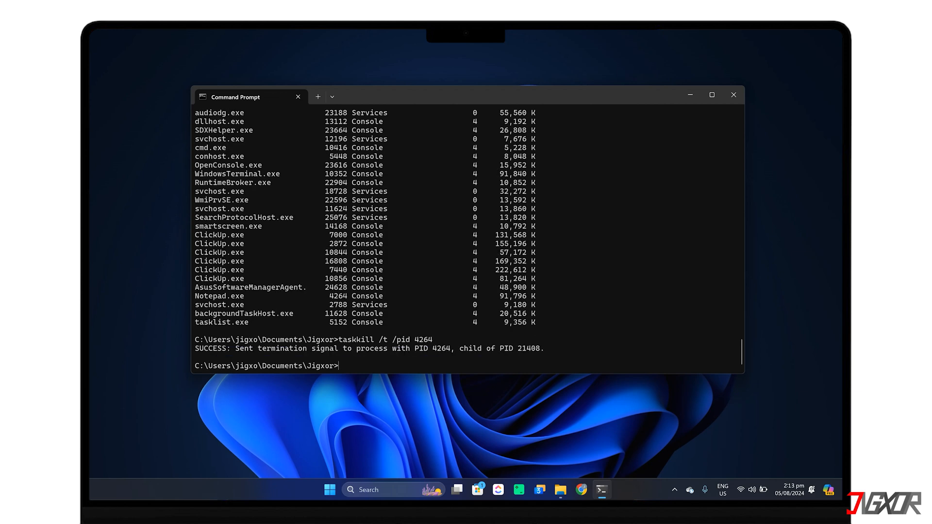
type("cl")
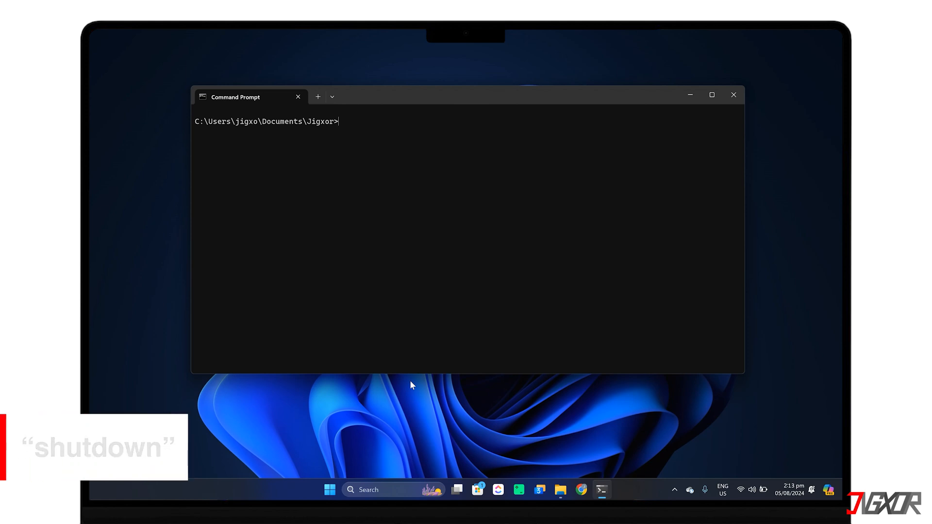
Build a shutdown command, changing /s to /r for restart and adding /fw
type("shutdo")
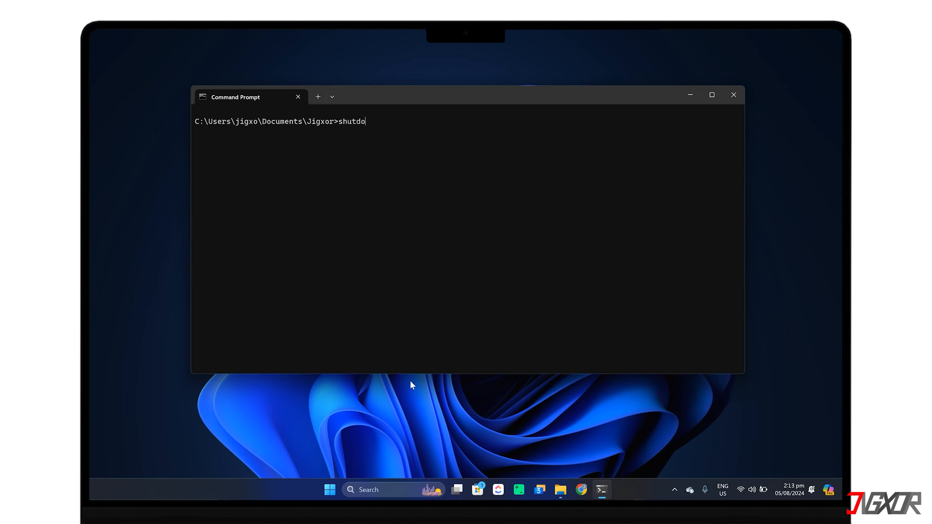
type("wn")
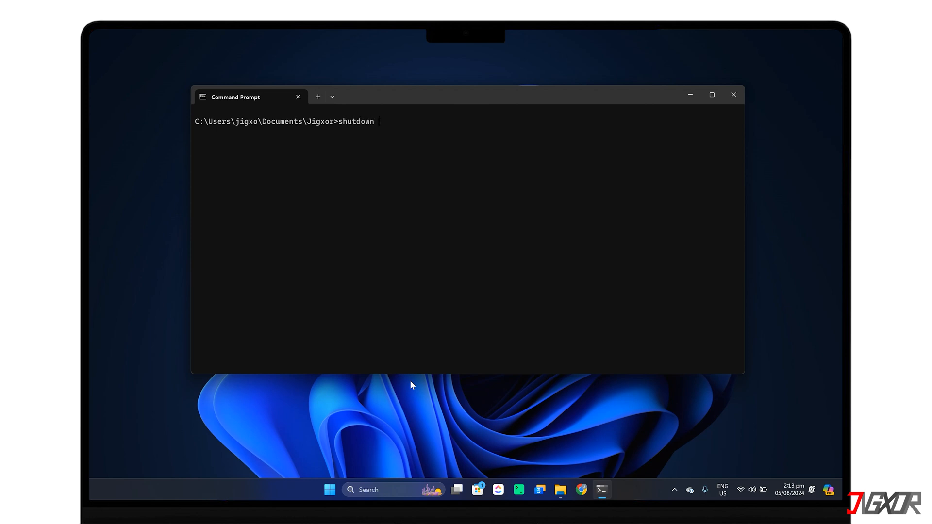
type("/s")
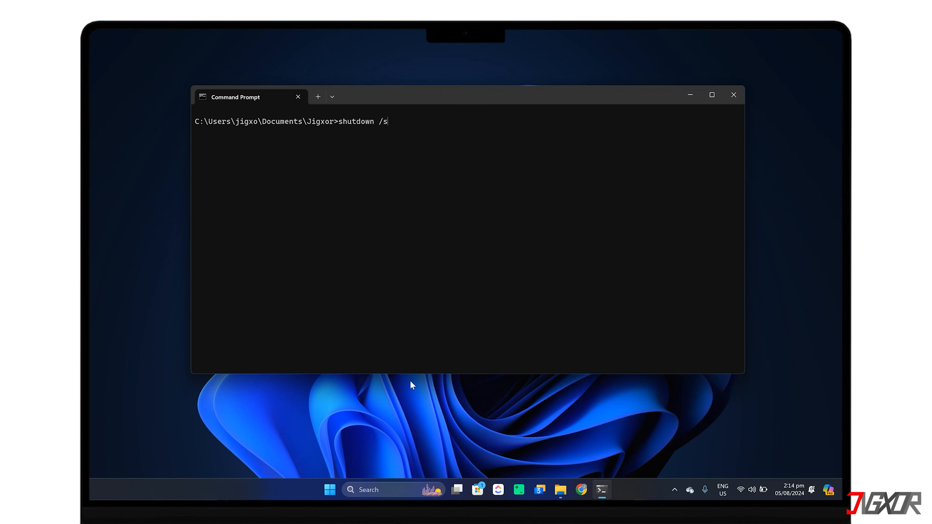
key("Backspace")
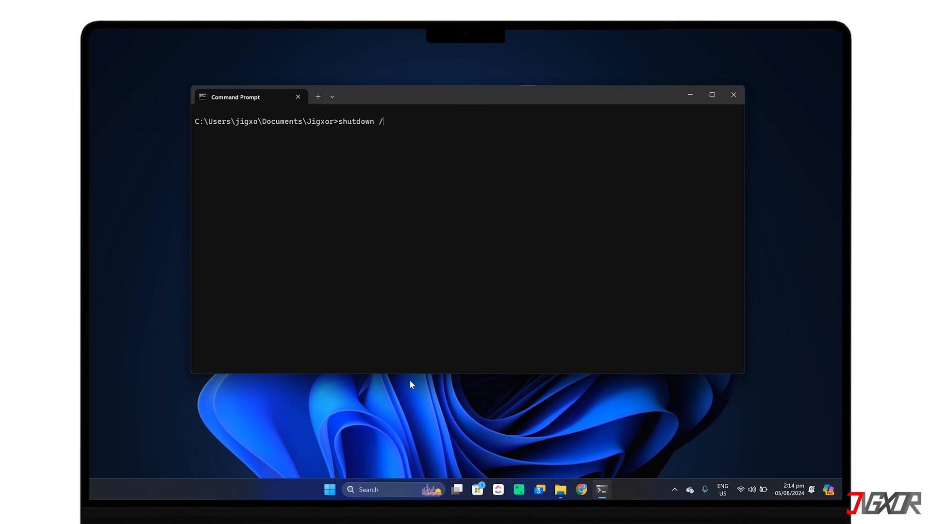
type("r")
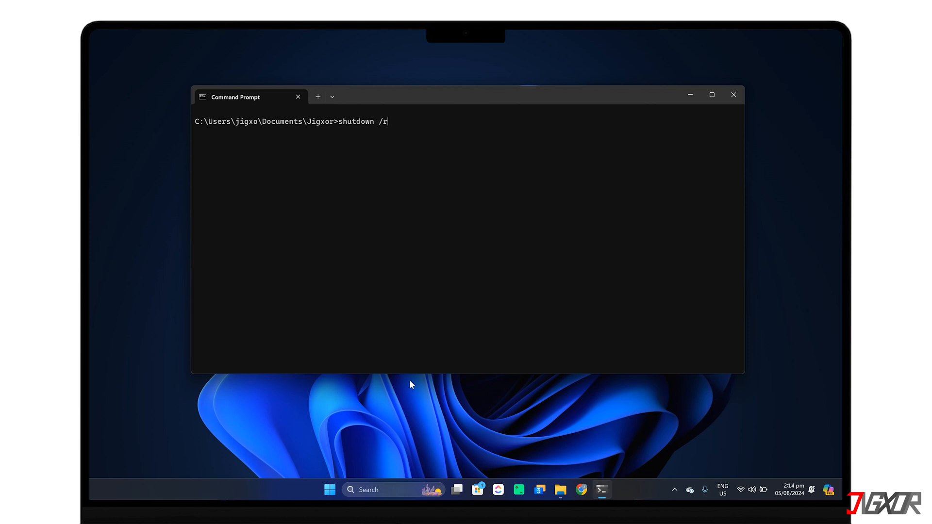
type("/fw")
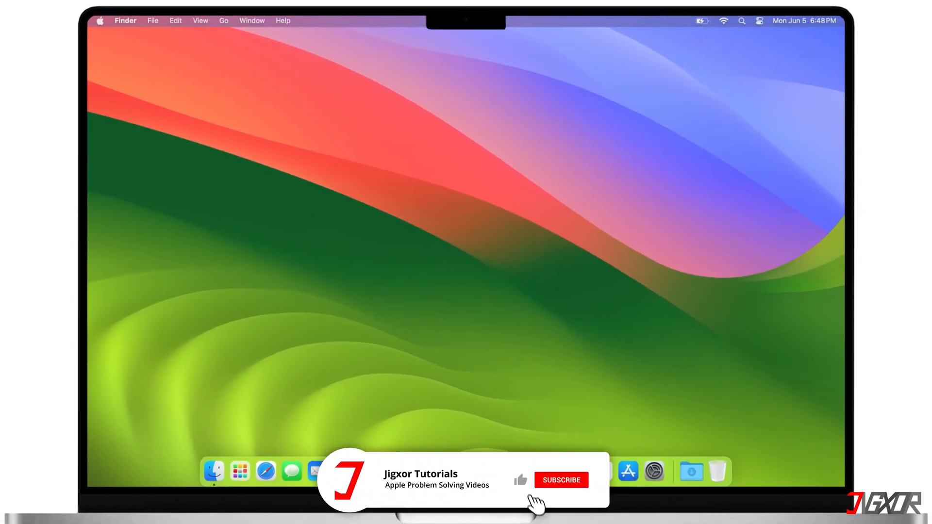
left_click(560, 479)
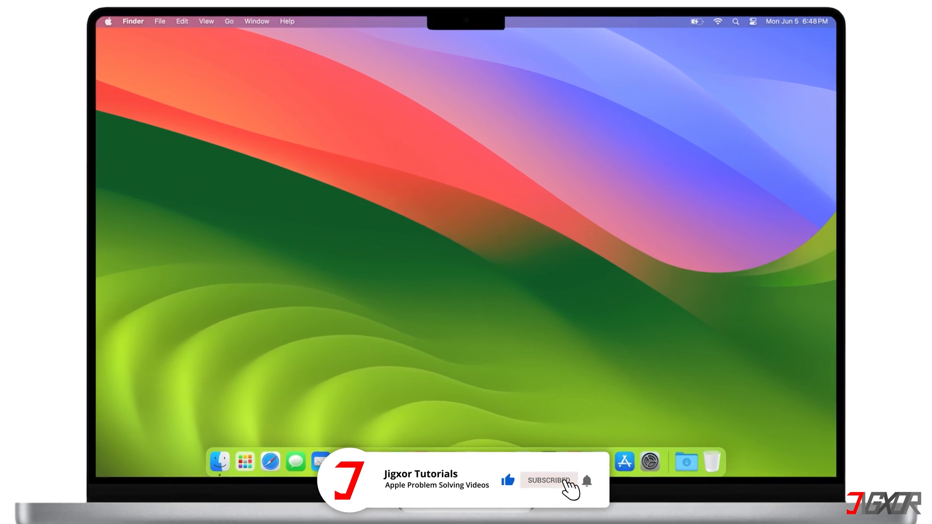